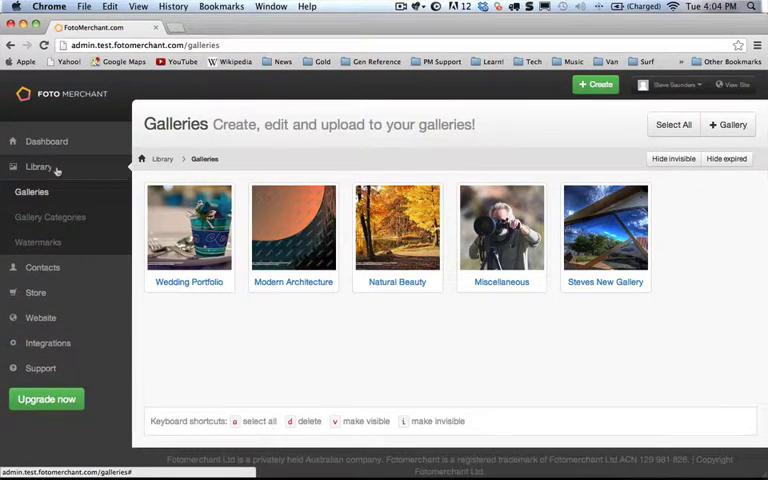
# - Go to Library > Watermarks and review the two existing watermarks and available images
pyautogui.click(38, 242)
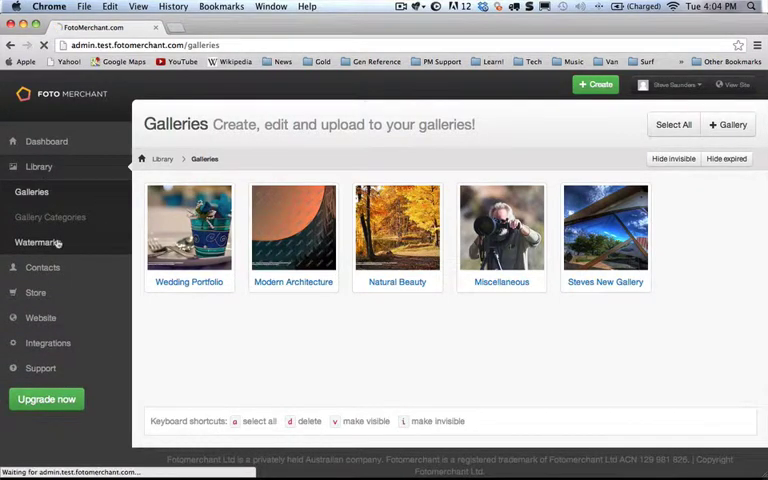
pyautogui.click(38, 242)
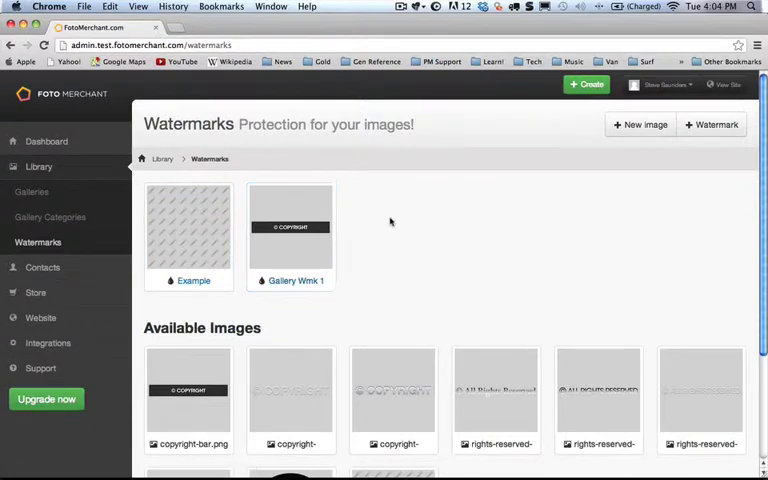
pyautogui.scroll(-3)
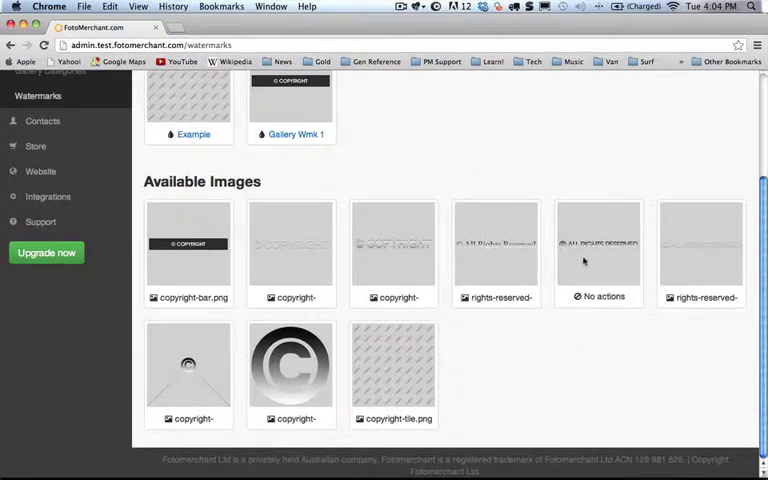
pyautogui.scroll(3)
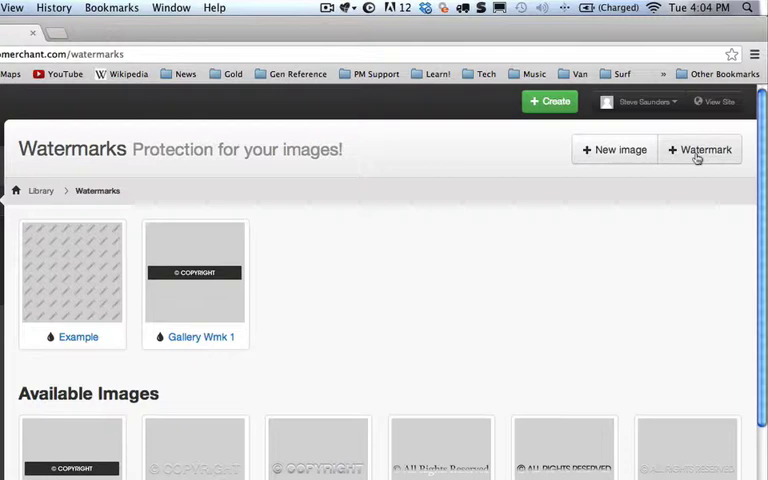
# - Start a new watermark titled 'Digital Wmk 1', keeping opacity 65 and width 25
pyautogui.click(704, 148)
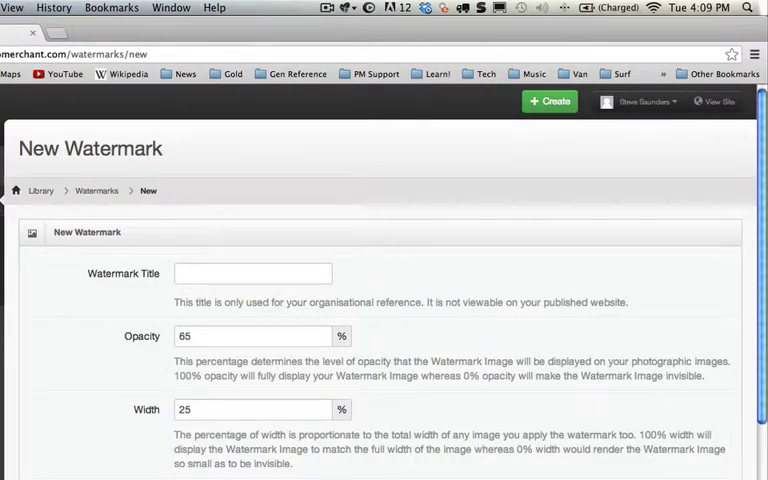
pyautogui.write('D')
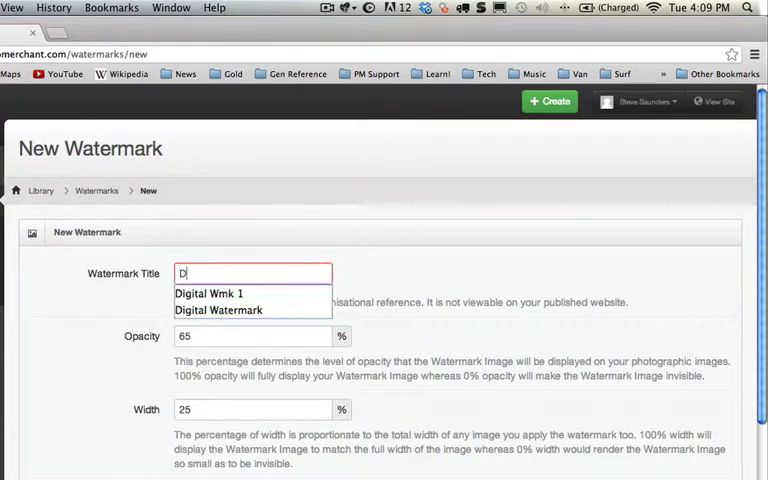
pyautogui.click(208, 292)
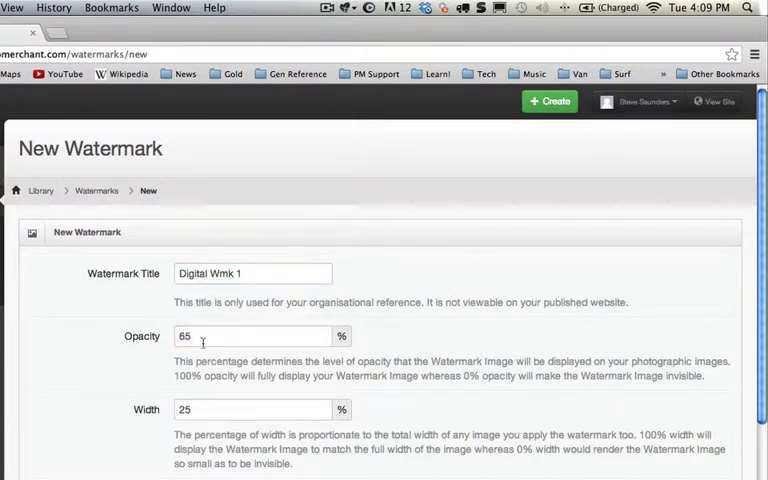
pyautogui.moveTo(114, 388)
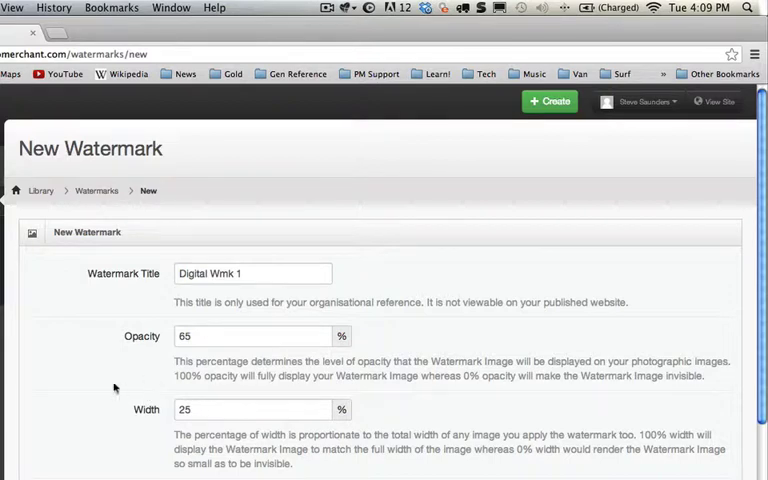
pyautogui.moveTo(244, 416)
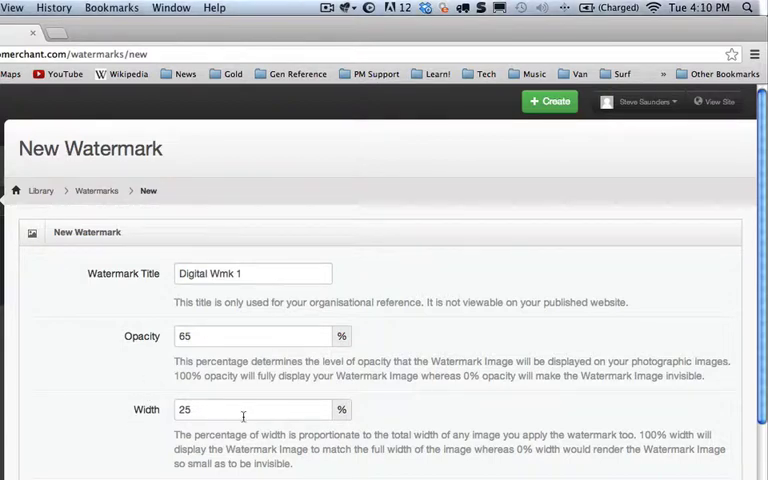
# - Set the watermark position to East and choose rights-reserved-sans as its image
pyautogui.click(248, 360)
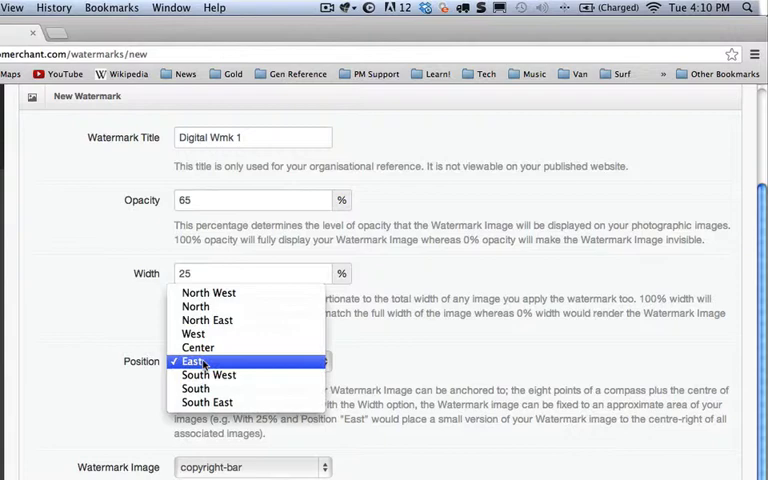
pyautogui.moveTo(122, 340)
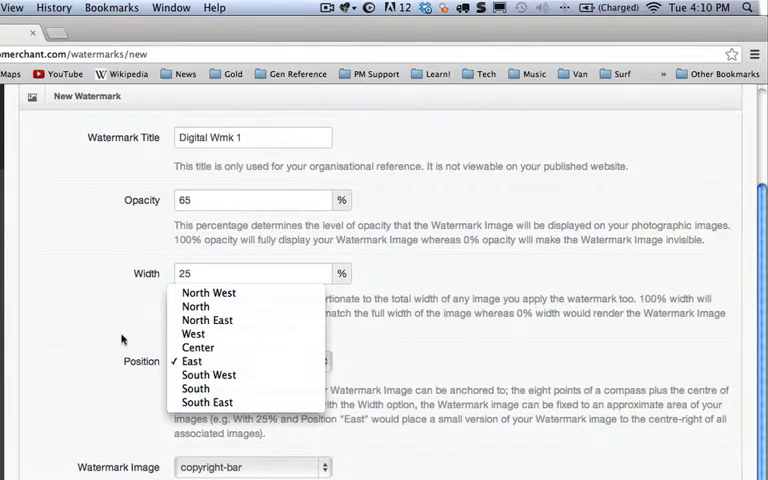
pyautogui.click(192, 360)
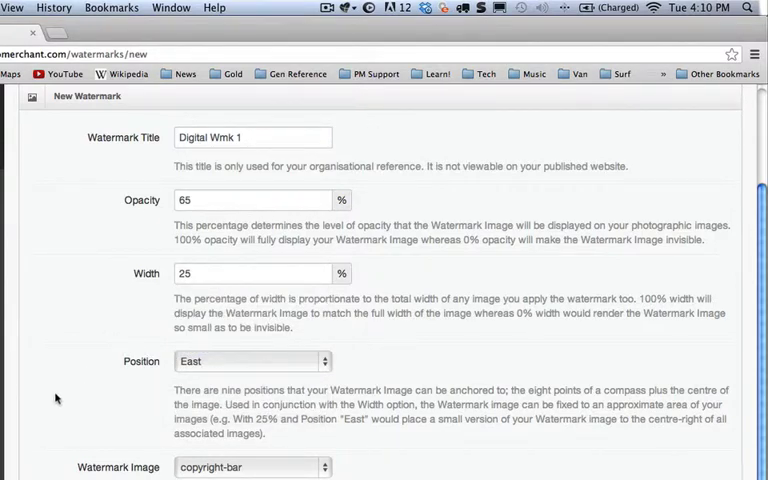
pyautogui.scroll(-3)
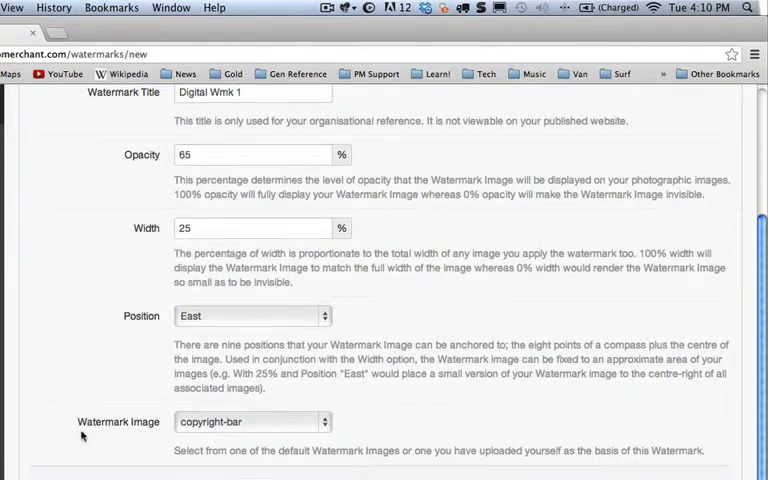
pyautogui.scroll(-3)
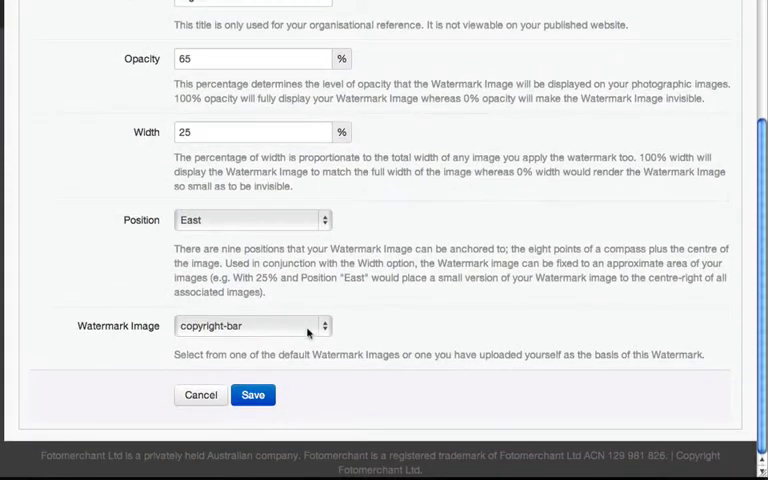
pyautogui.click(250, 324)
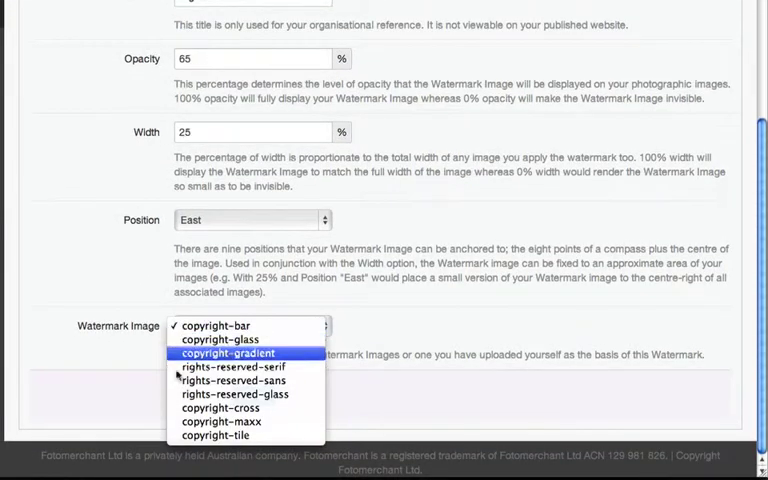
pyautogui.click(244, 380)
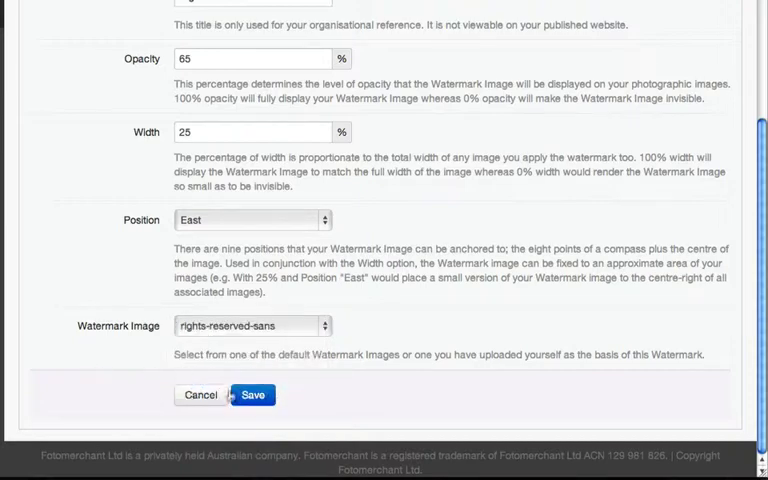
pyautogui.scroll(3)
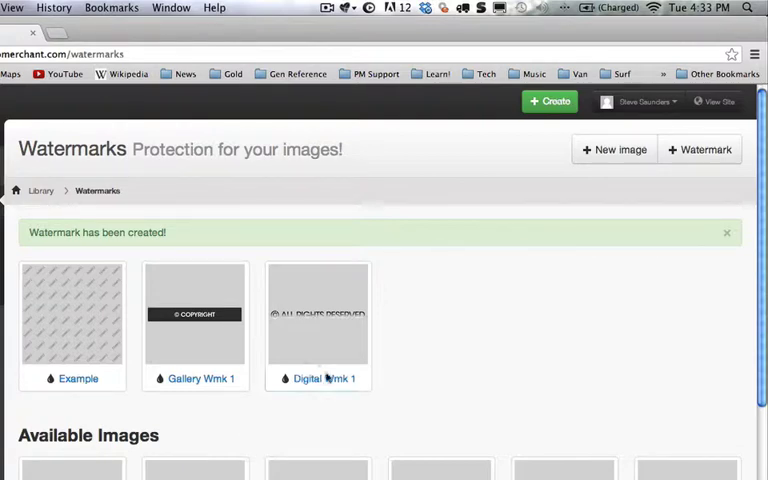
pyautogui.moveTo(312, 424)
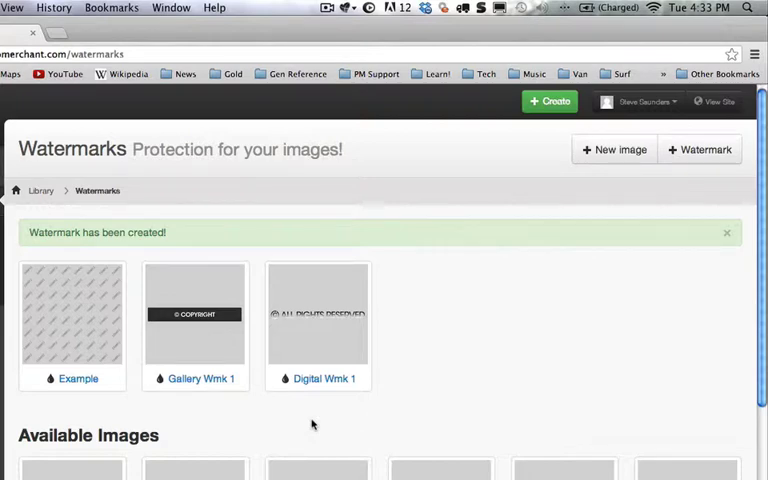
pyautogui.moveTo(440, 312)
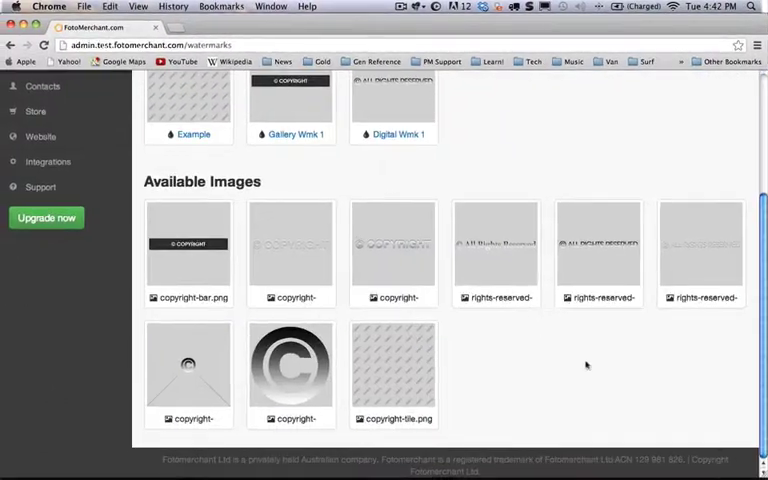
pyautogui.moveTo(500, 384)
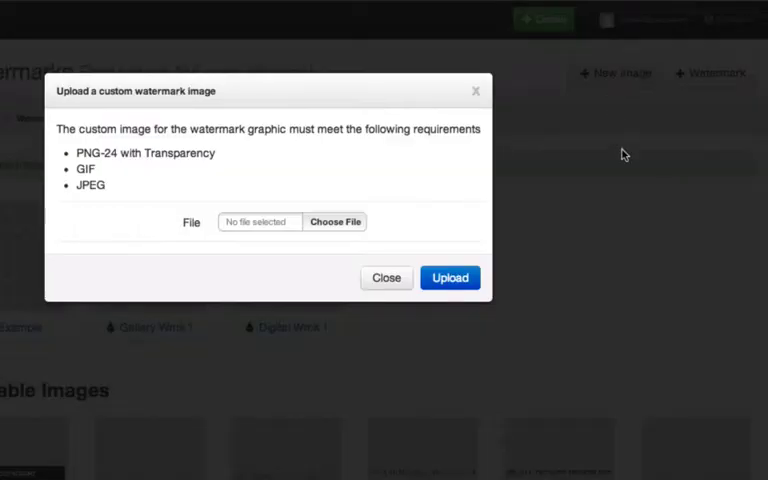
pyautogui.moveTo(616, 158)
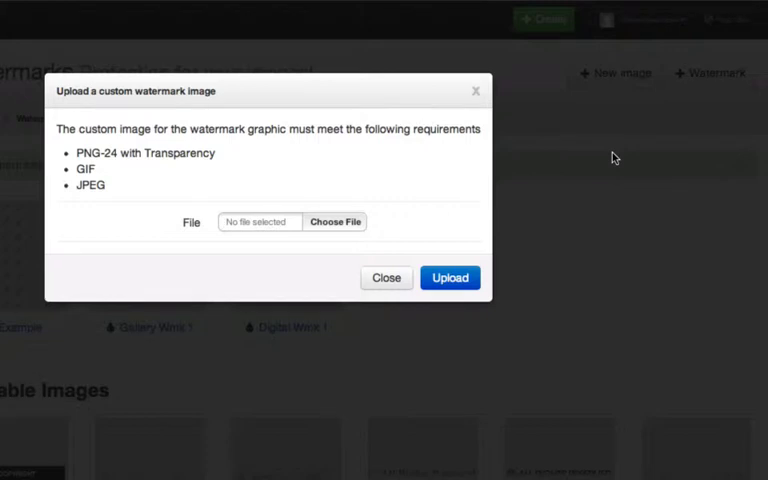
pyautogui.moveTo(584, 160)
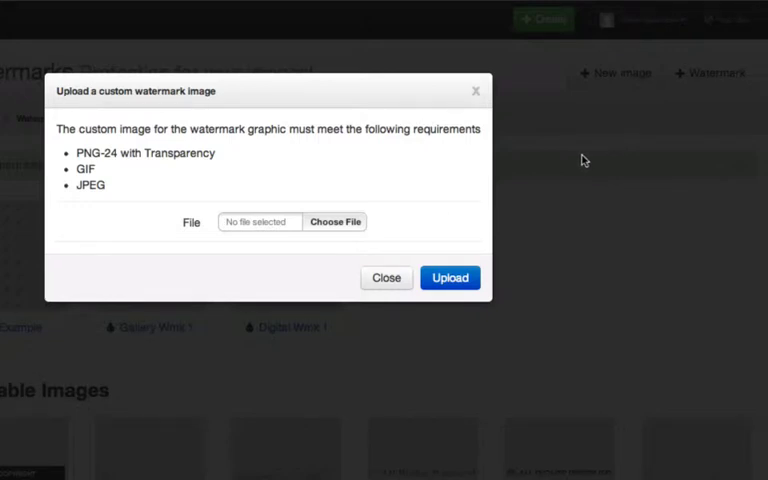
pyautogui.moveTo(108, 152)
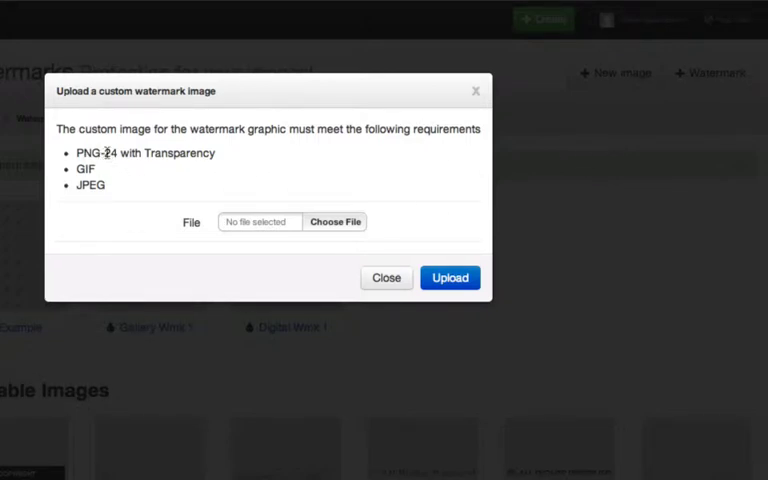
pyautogui.moveTo(224, 160)
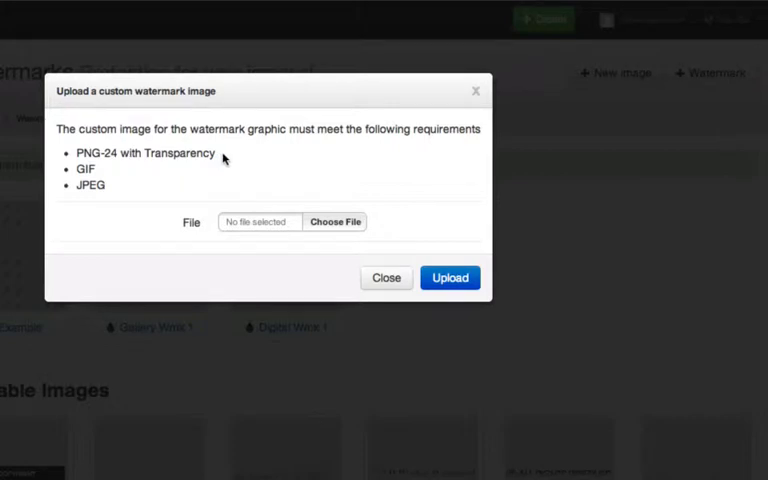
pyautogui.moveTo(104, 186)
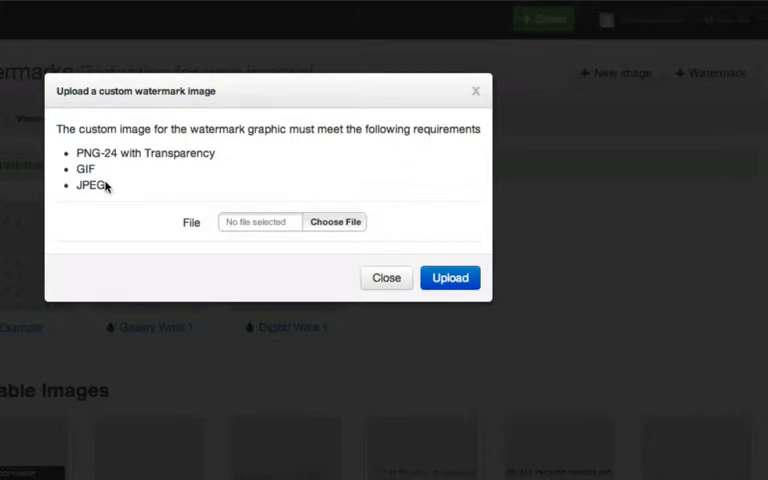
pyautogui.moveTo(300, 196)
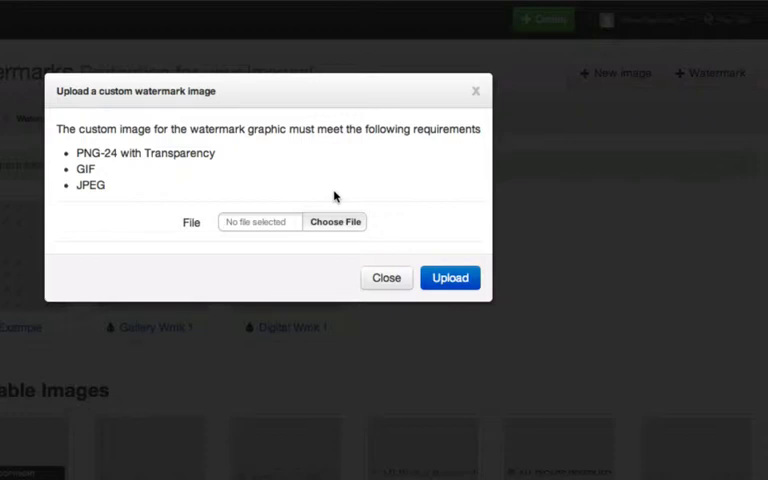
# - Close the custom watermark image upload dialog without choosing a file
pyautogui.click(448, 276)
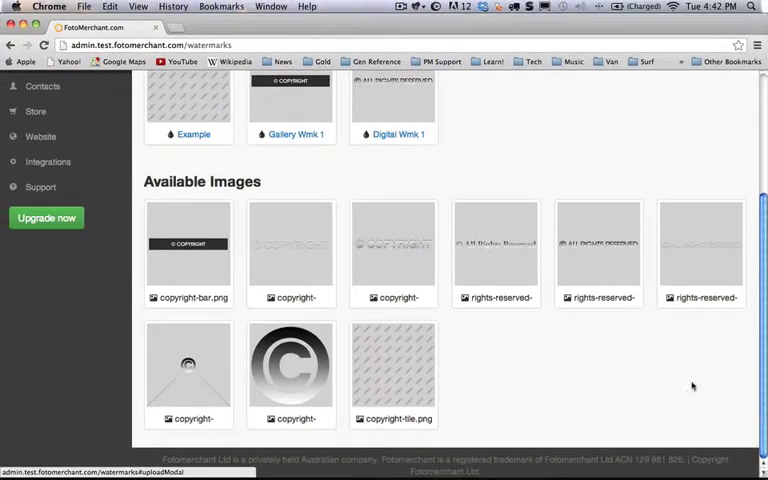
pyautogui.moveTo(544, 356)
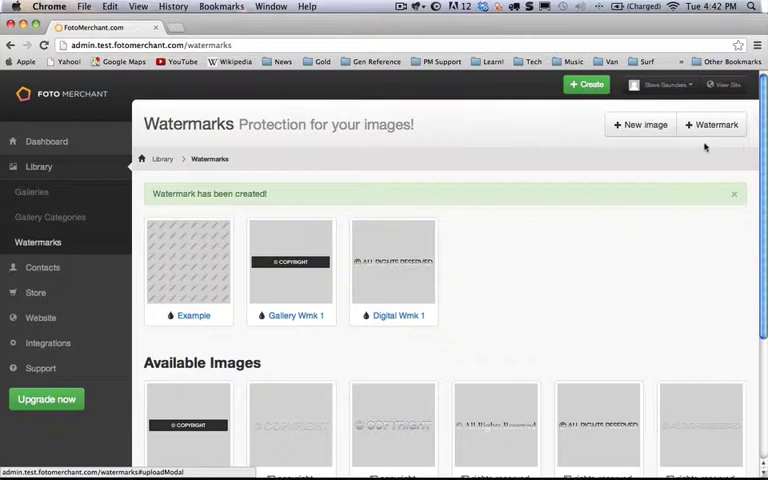
pyautogui.moveTo(528, 238)
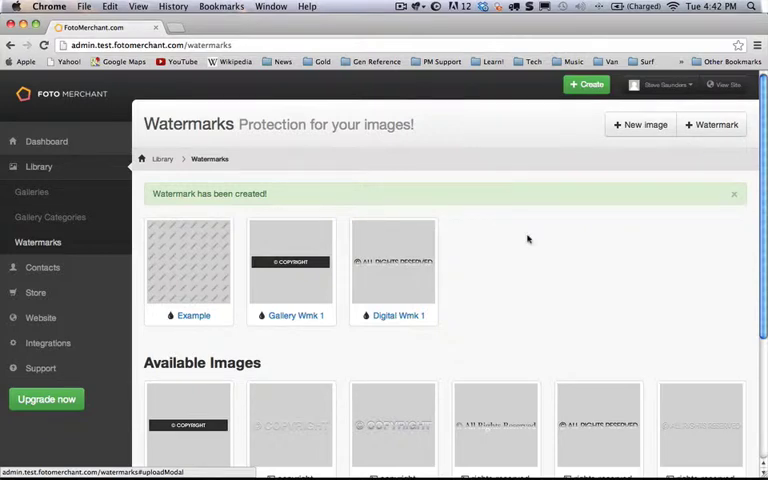
pyautogui.scroll(-3)
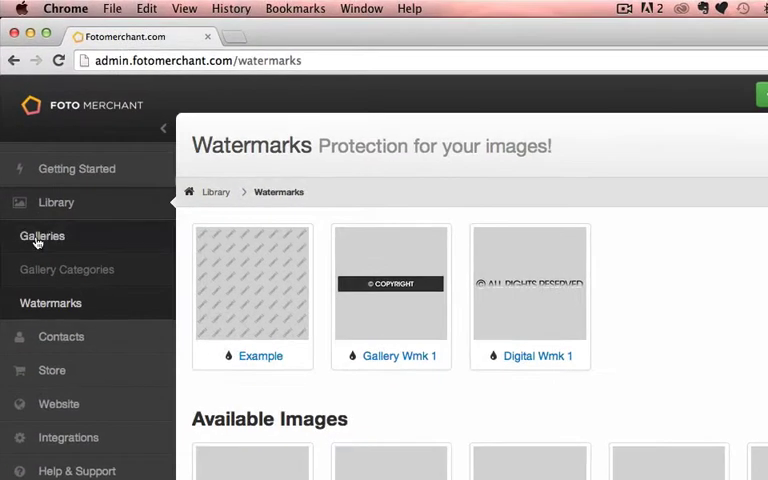
# - Go to Galleries and begin editing the Natural Beauty gallery
pyautogui.click(42, 236)
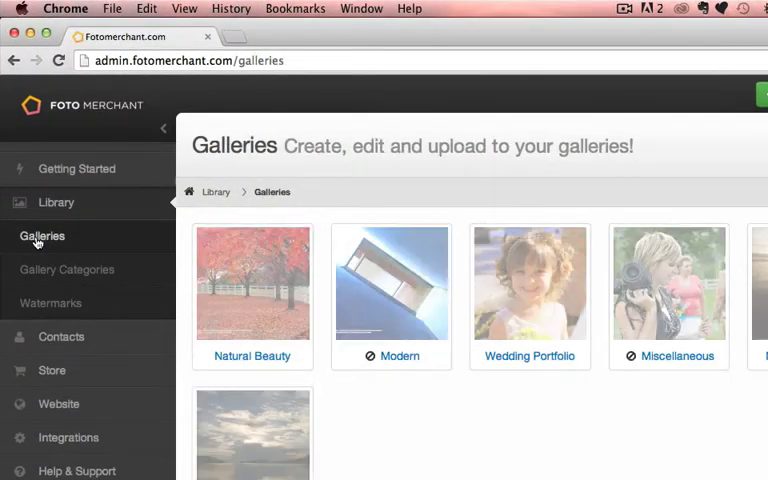
pyautogui.moveTo(252, 284)
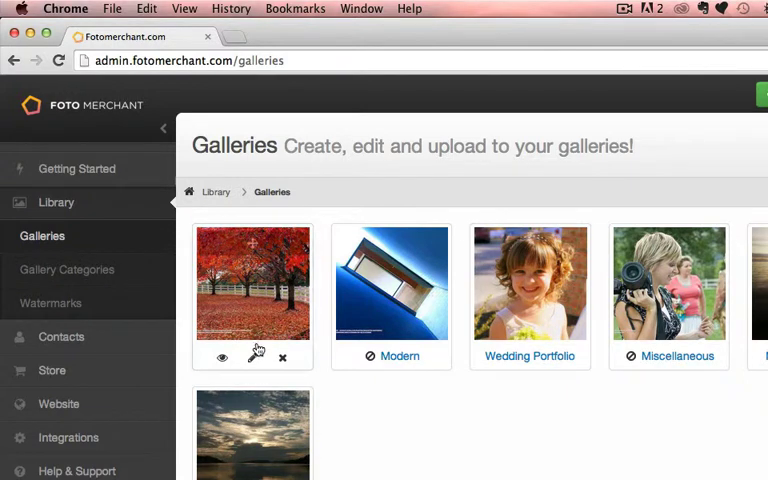
pyautogui.moveTo(252, 356)
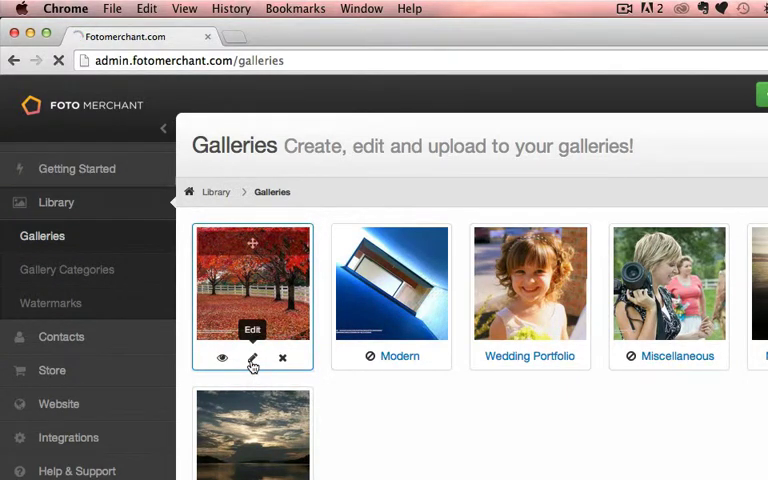
pyautogui.click(252, 358)
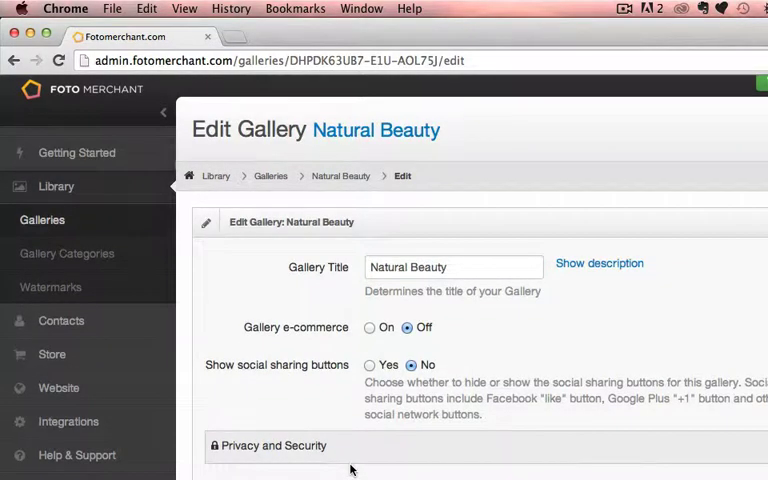
# - Set Apply Watermark to Gallery Wmk 1 under Privacy and Security and update the gallery
pyautogui.scroll(-3)
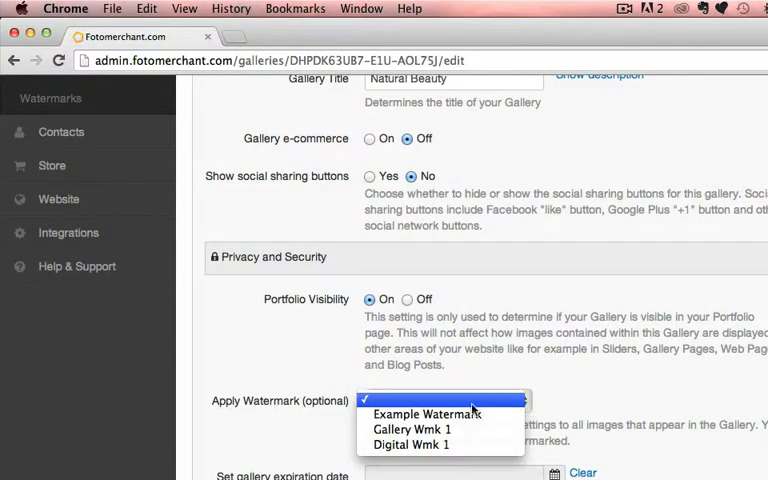
pyautogui.moveTo(412, 428)
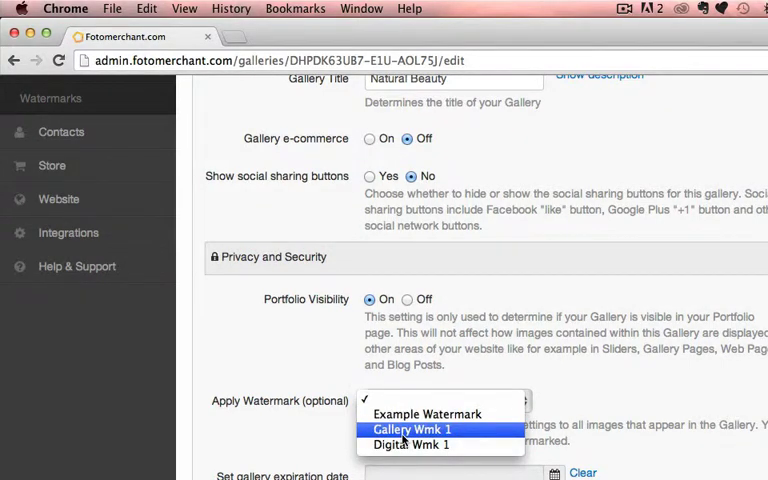
pyautogui.click(412, 428)
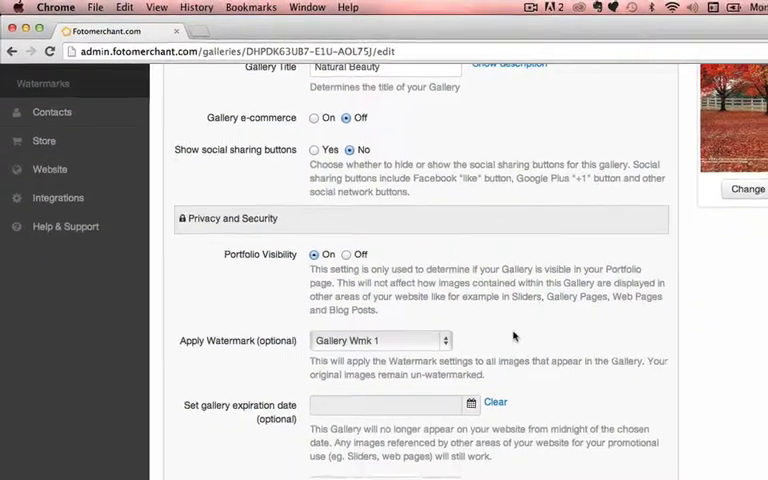
pyautogui.scroll(-3)
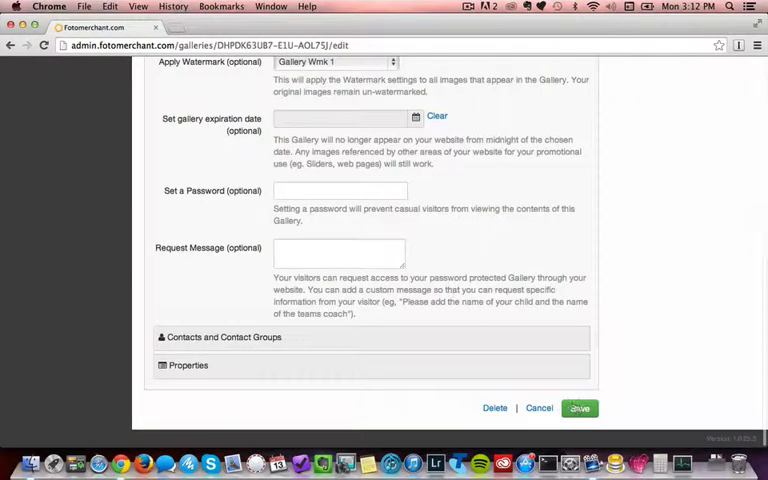
pyautogui.click(580, 408)
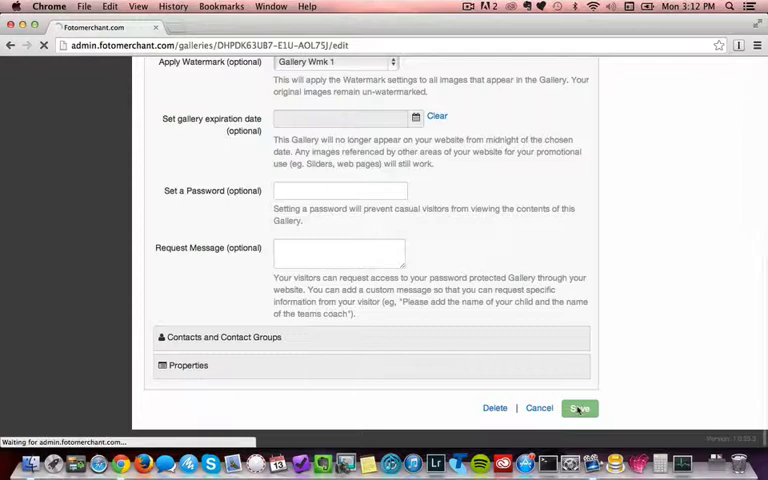